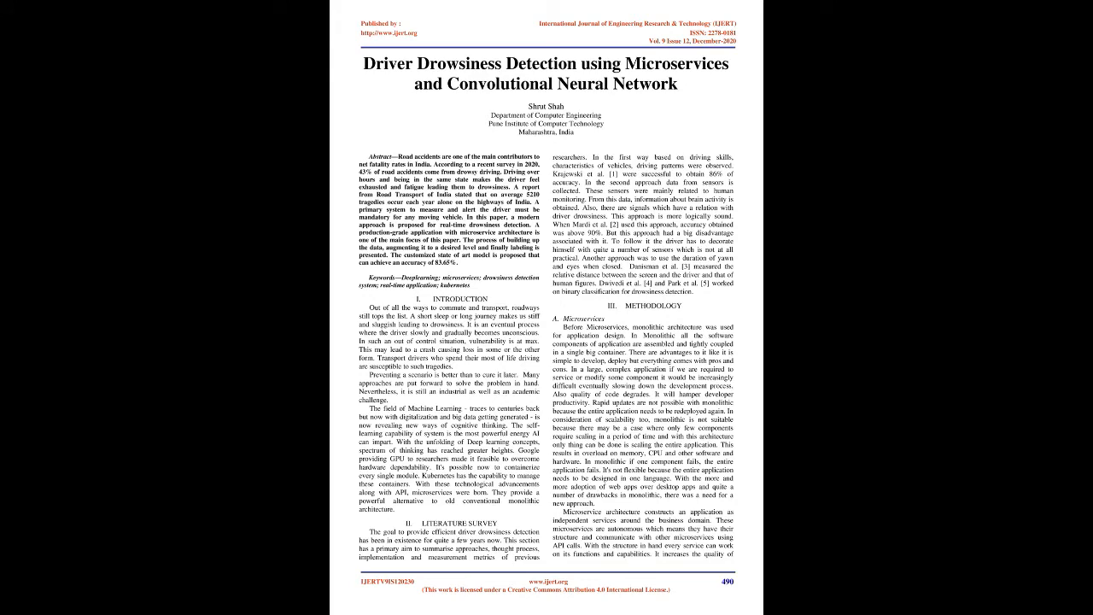
pyautogui.scroll(-3)
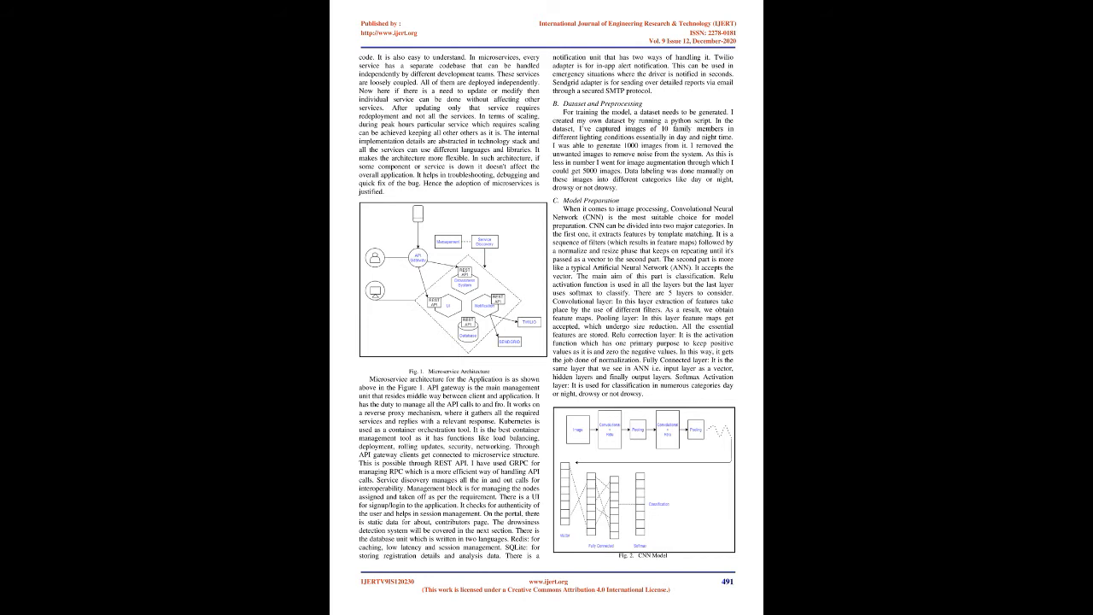
pyautogui.scroll(-3)
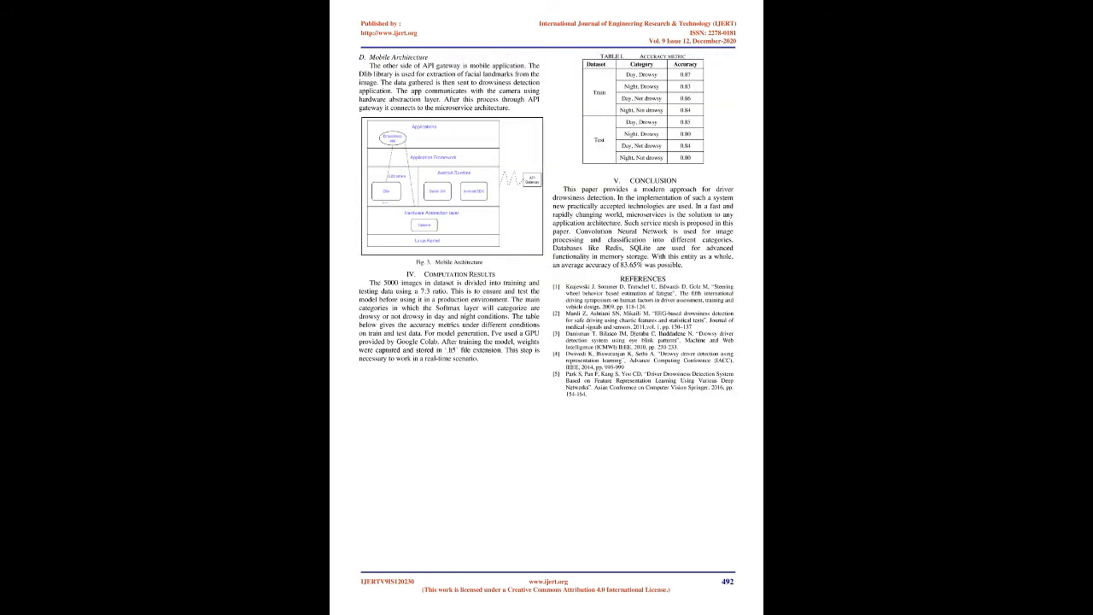